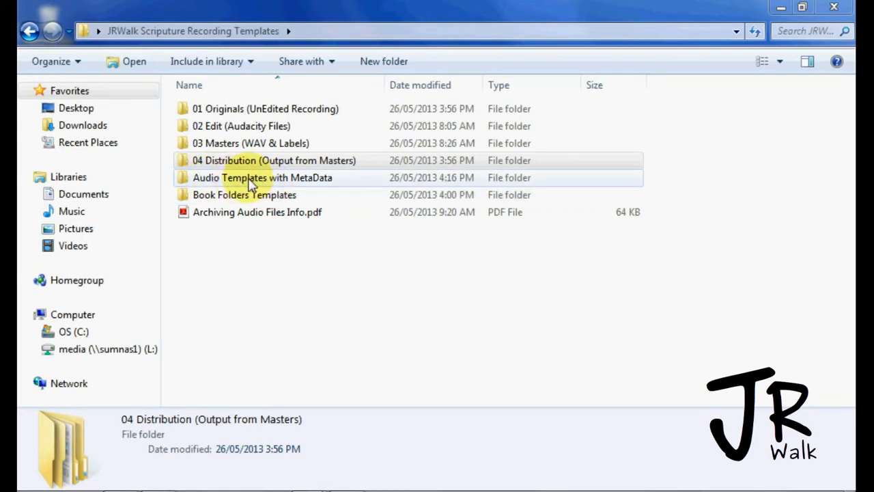
# Step: Open the Audio Templates with MetaData folder and select the Genesis Title template
pyautogui.doubleClick(251, 178)
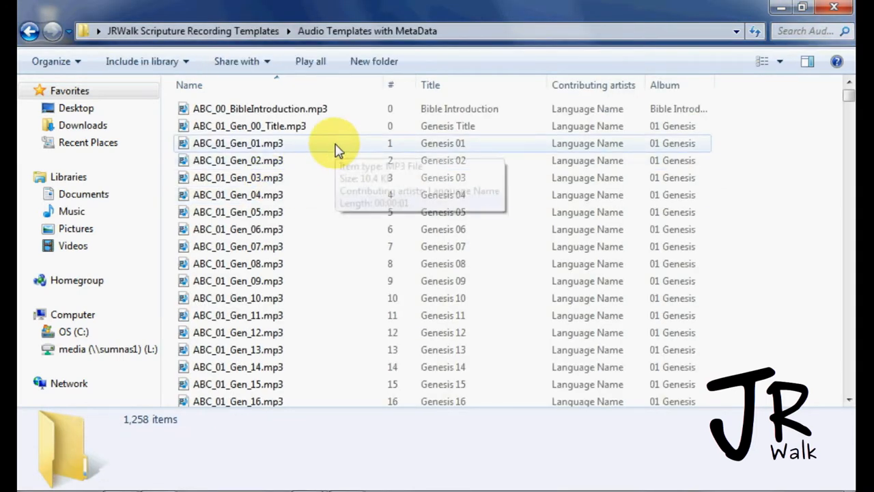
pyautogui.moveTo(225, 136)
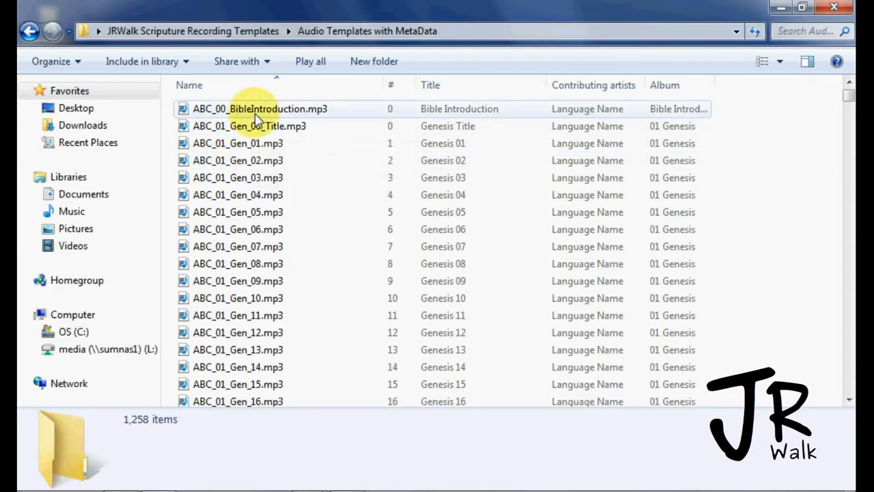
pyautogui.click(250, 125)
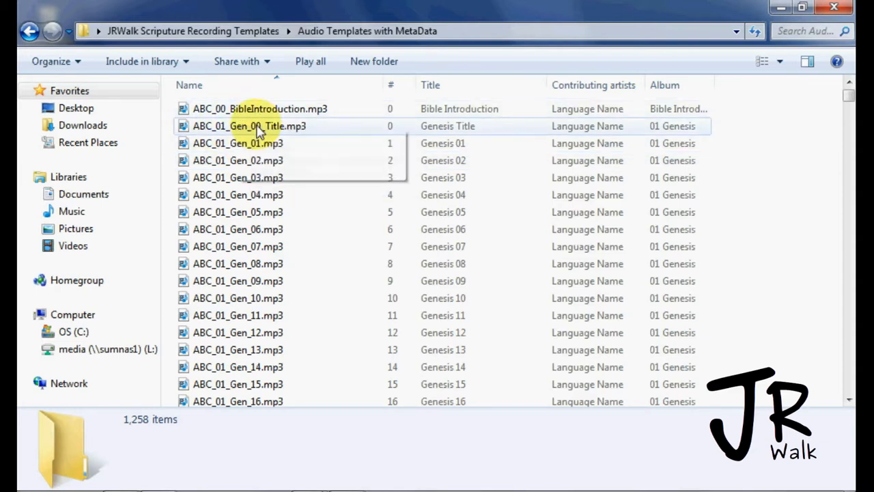
pyautogui.moveTo(316, 147)
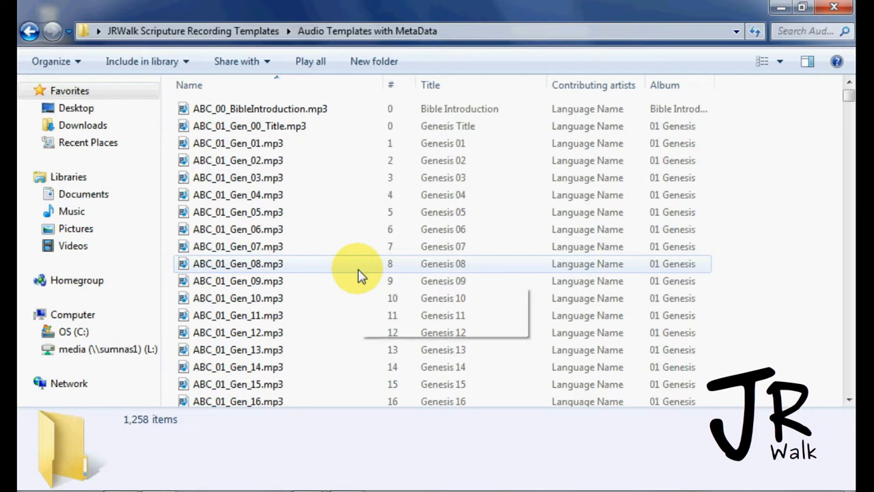
pyautogui.moveTo(362, 216)
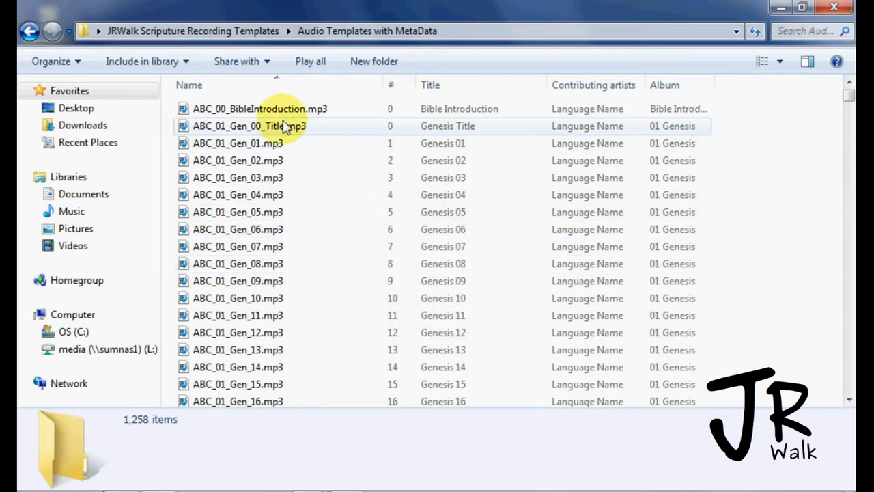
pyautogui.moveTo(235, 112)
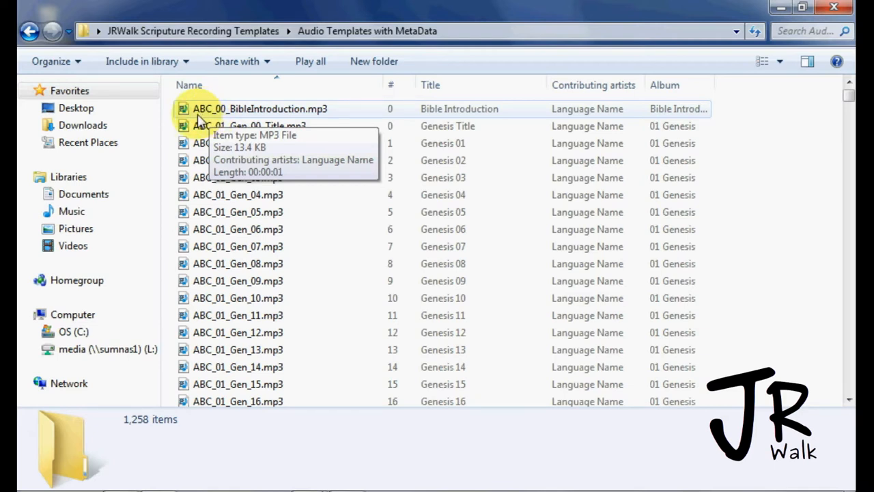
pyautogui.click(221, 126)
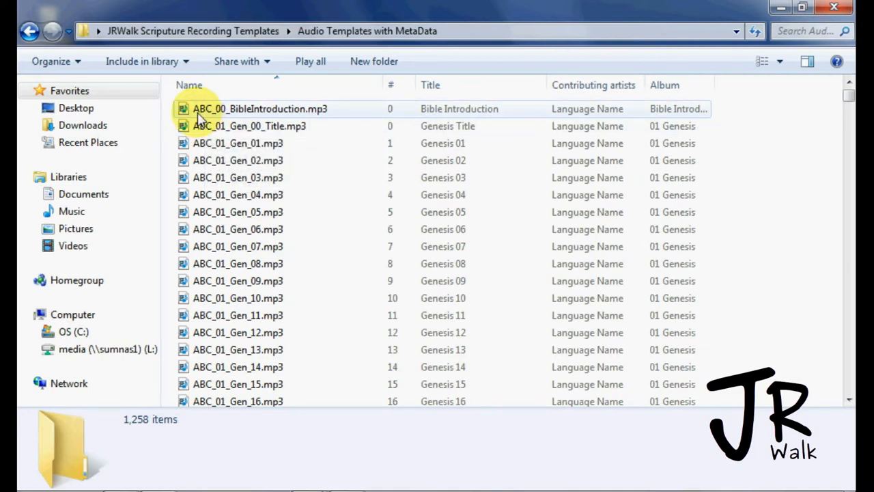
pyautogui.moveTo(206, 112)
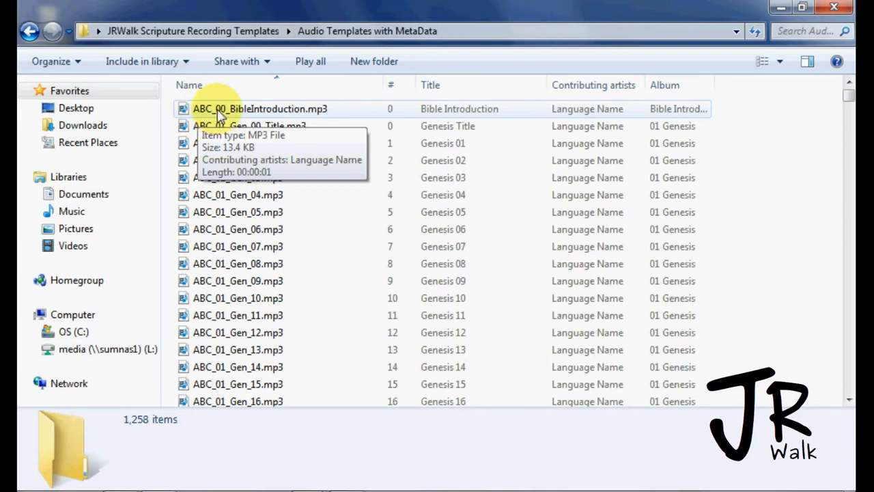
pyautogui.moveTo(243, 112)
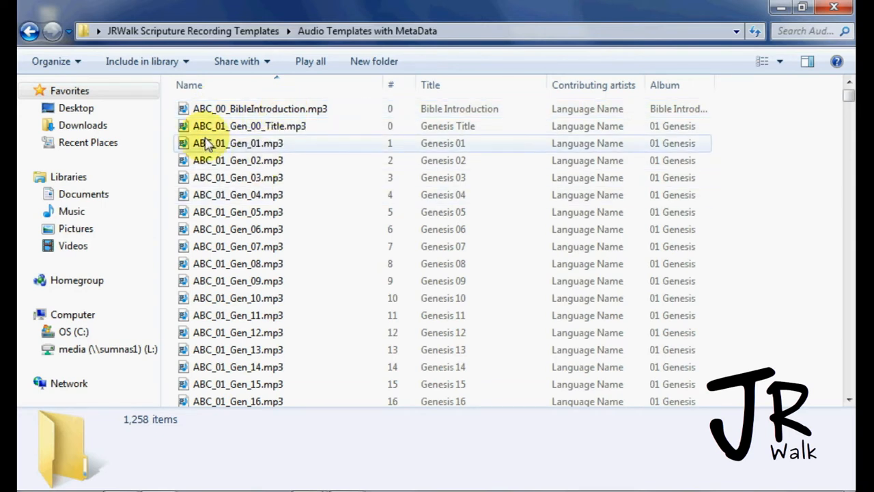
pyautogui.moveTo(205, 143)
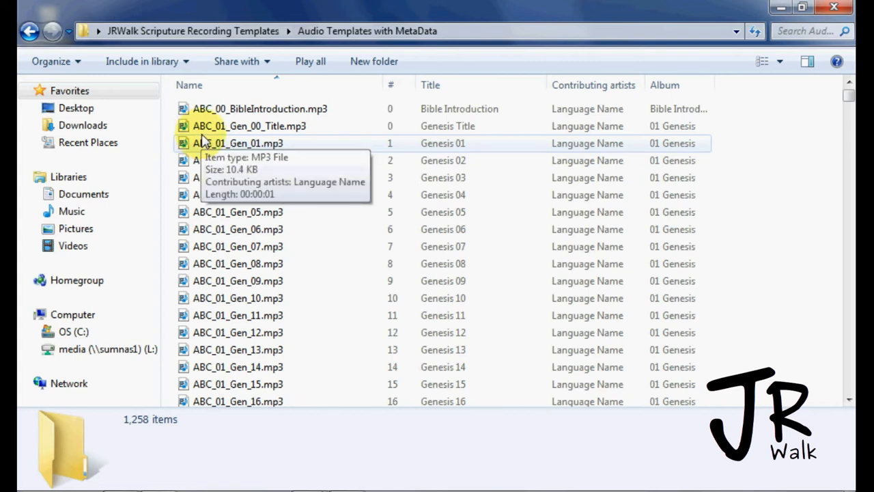
pyautogui.moveTo(298, 133)
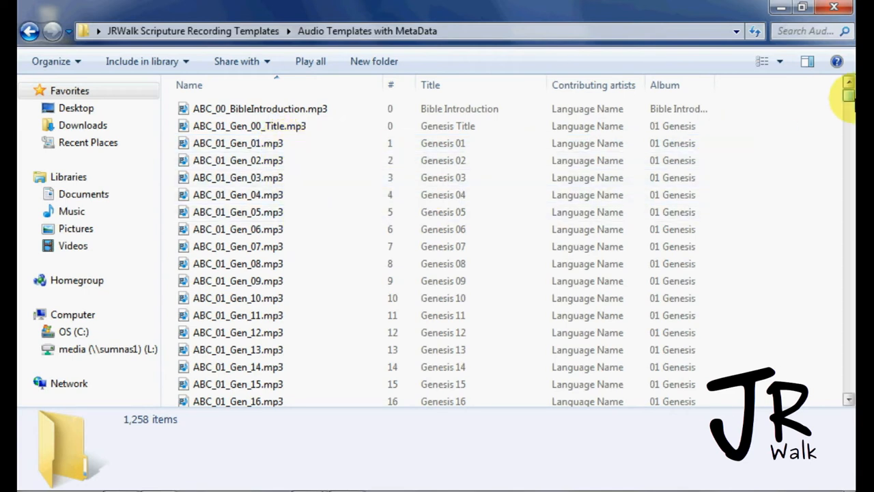
# Step: Scroll the template list past Matthew 10 down to the final Revelation files, ending at ABC_66_Rev_22.mp3
pyautogui.moveTo(850, 102); pyautogui.dragTo(850, 317)
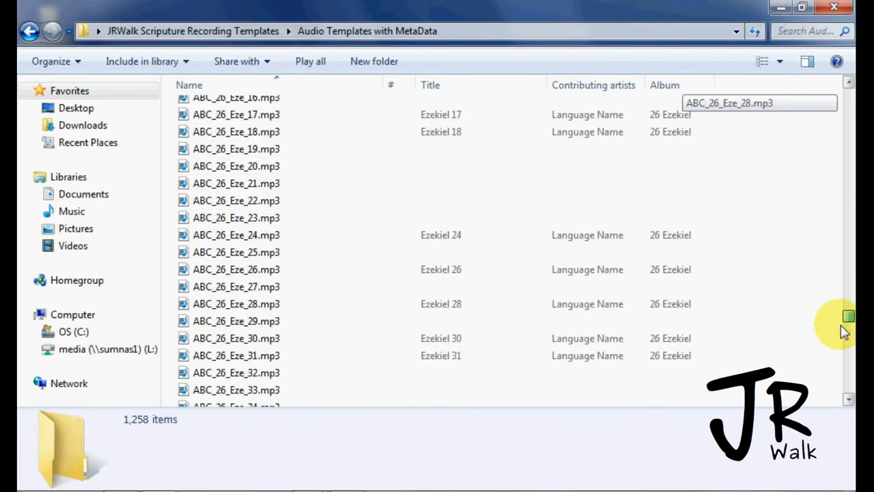
pyautogui.scroll(-3)
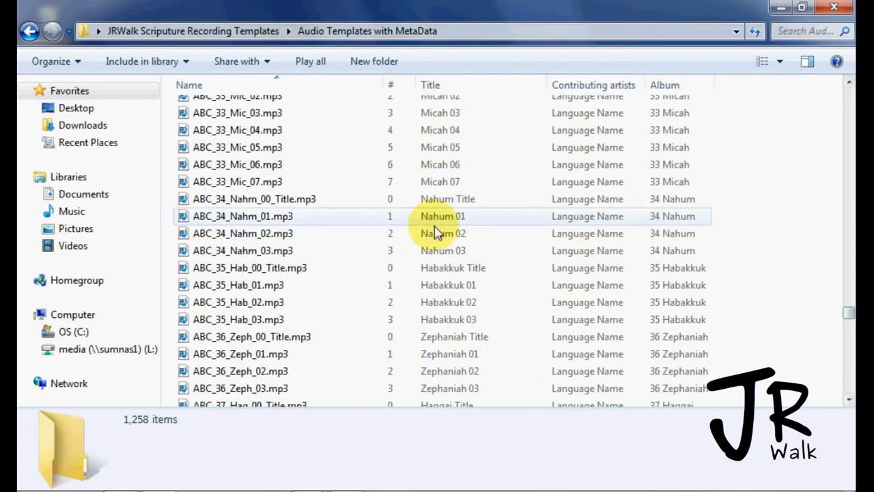
pyautogui.scroll(-3)
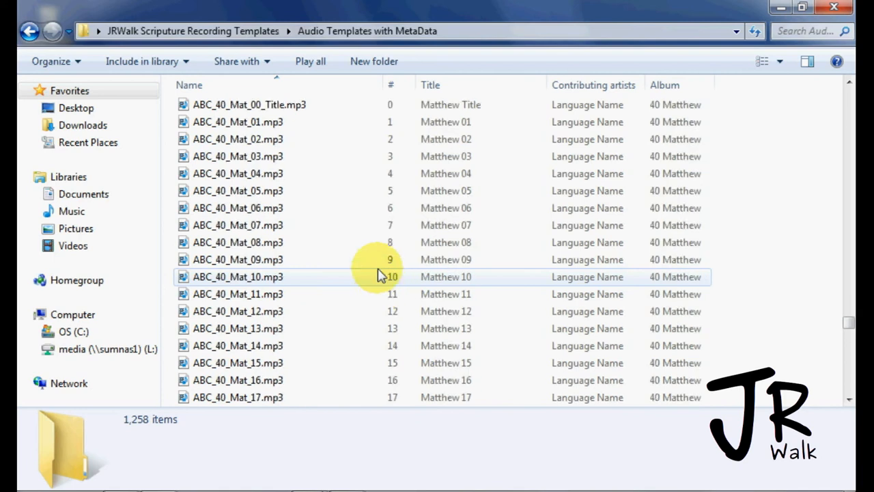
pyautogui.click(243, 104)
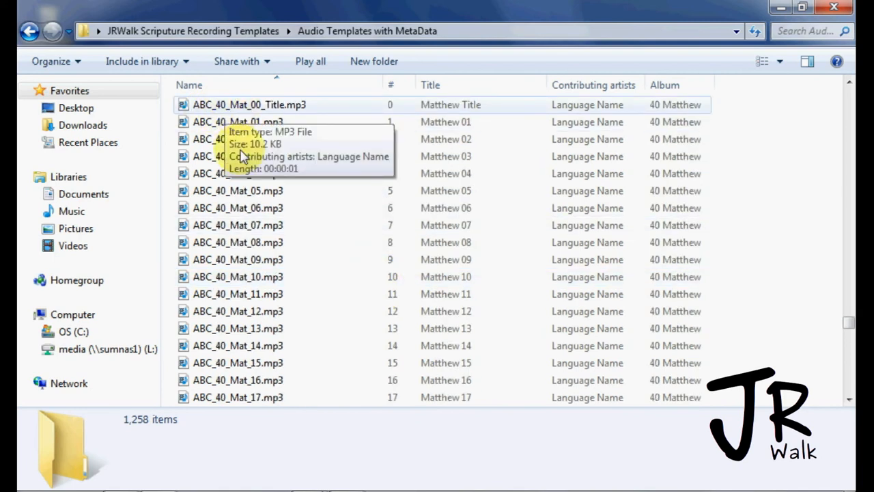
pyautogui.scroll(-3)
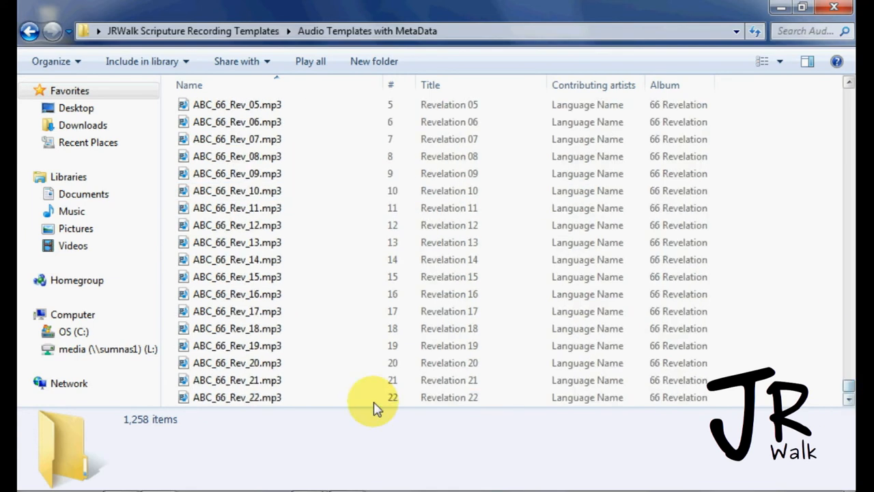
pyautogui.moveTo(246, 397)
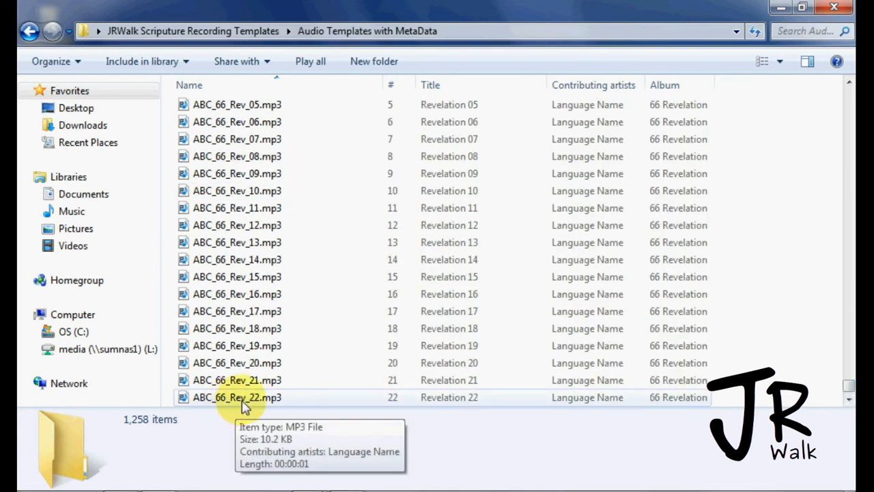